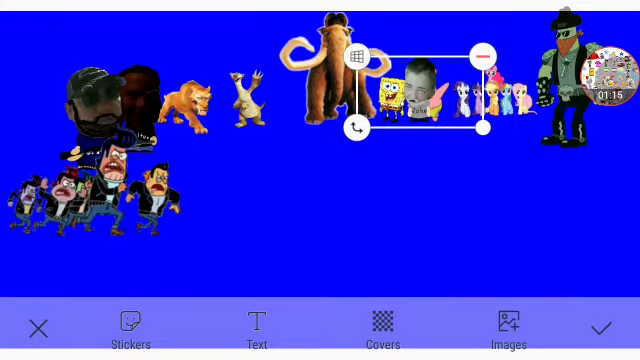
- Select the crowd of suited characters and bring it from the bottom-left to the centre
click(484, 52)
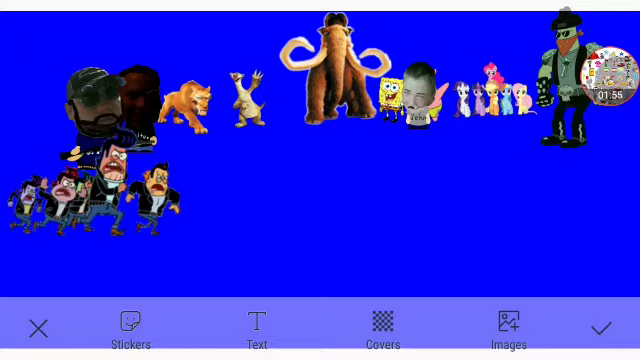
click(424, 96)
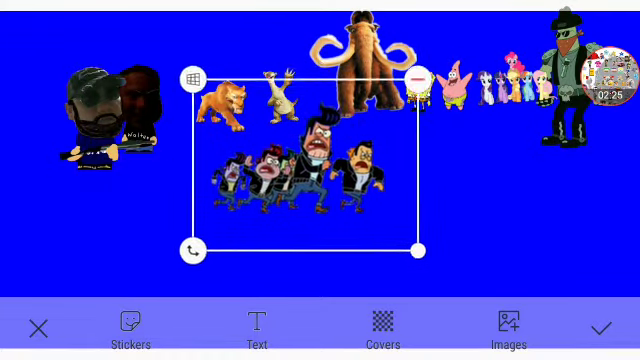
- Remove the suited crowd and place the bearded gunman at the left end of the top row
drag(290, 164, 284, 144)
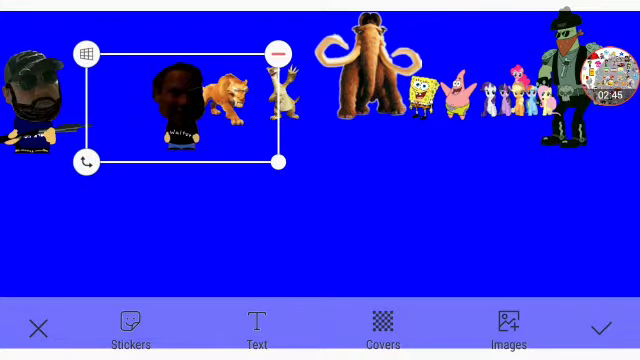
drag(178, 100, 412, 108)
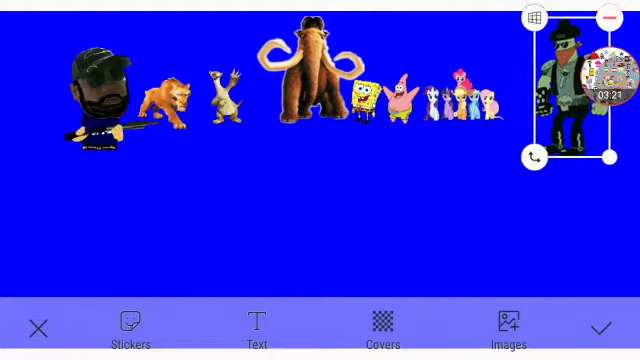
- Move the soldier from the right edge to stand mid-row beside the yellow sponge character
drag(572, 84, 416, 96)
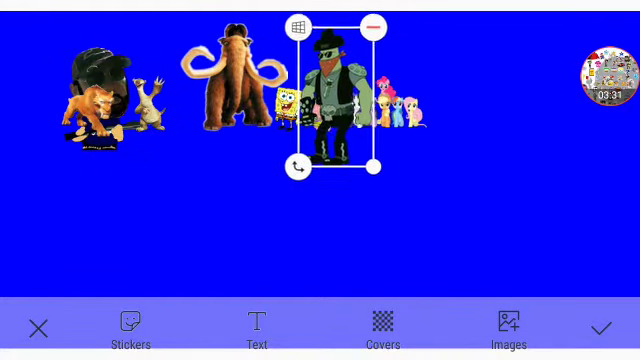
drag(336, 96, 504, 104)
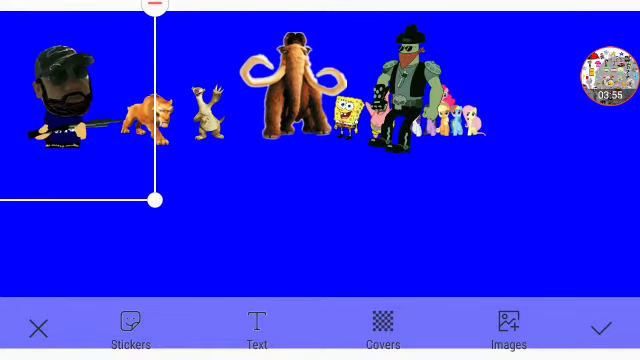
click(608, 76)
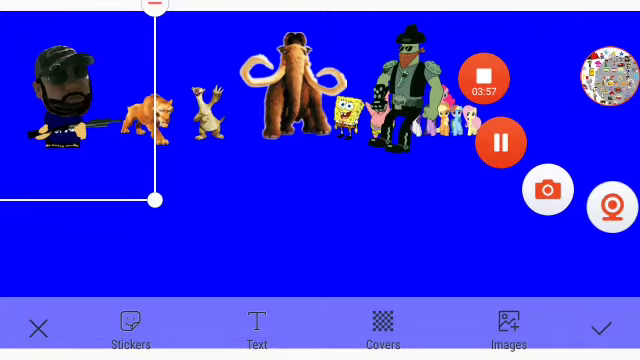